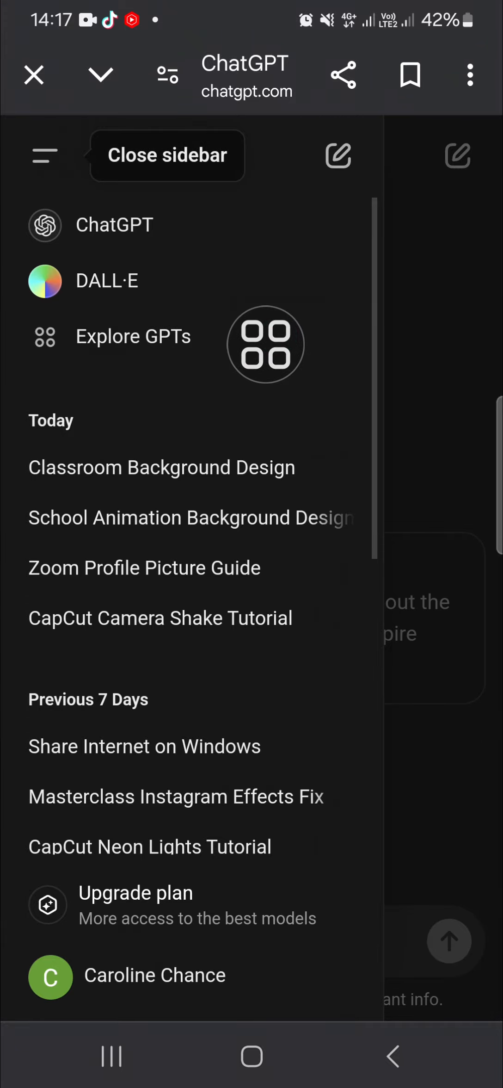
- Browse Explore GPTs and open DALL·E's details under By ChatGPT
left_click(134, 336)
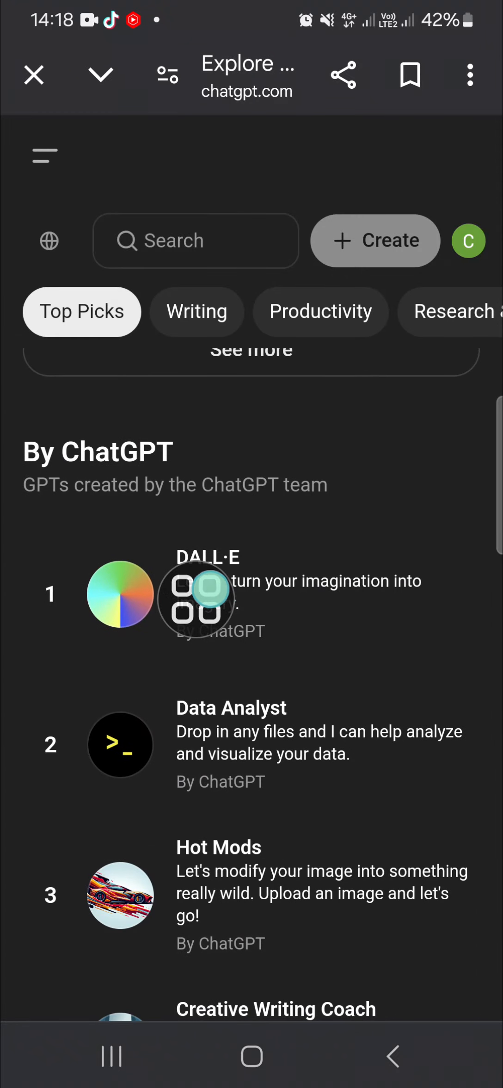
left_click(250, 593)
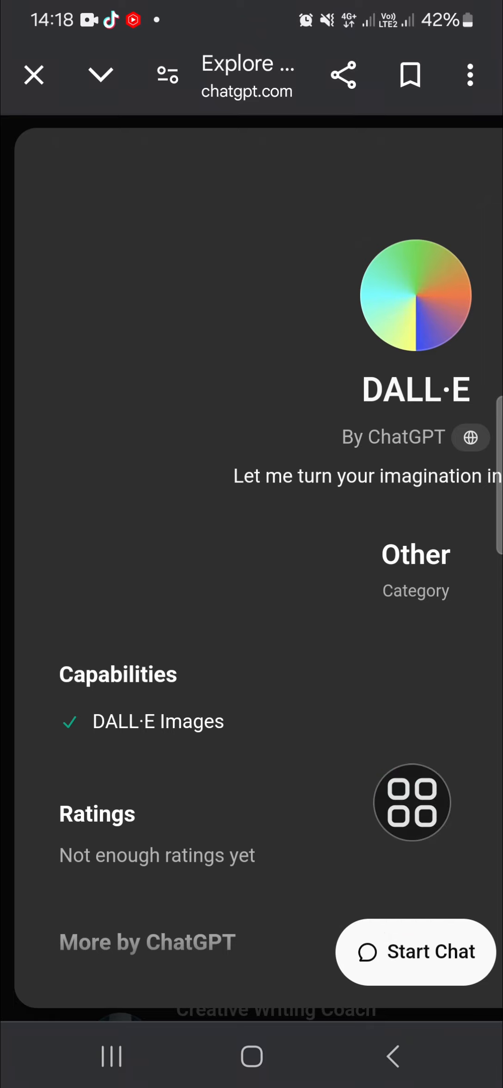
- Start a new empty chat with the DALL·E GPT
left_click(414, 952)
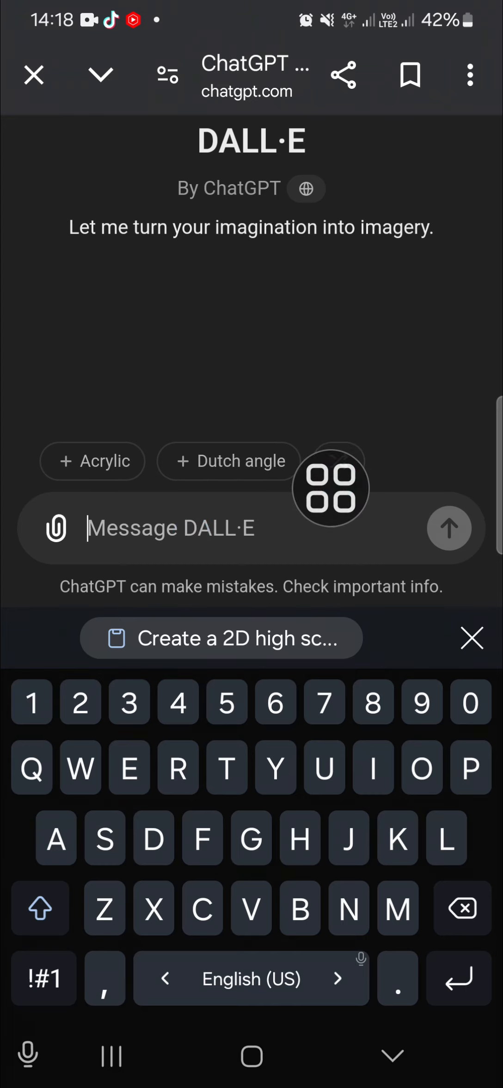
- Paste the classroom scene prompt, add a period, then append 'Make it in 16:9 ratio'
left_click(221, 639)
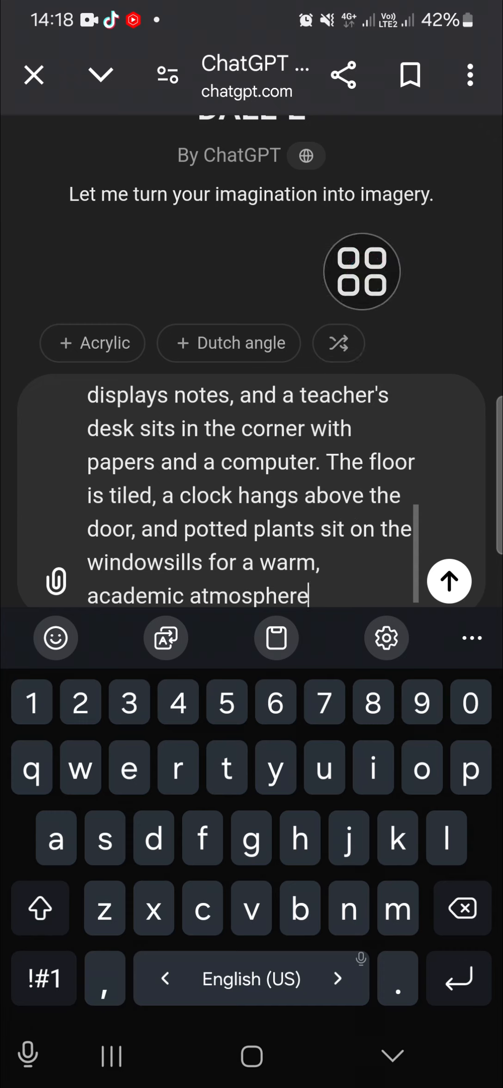
type(".")
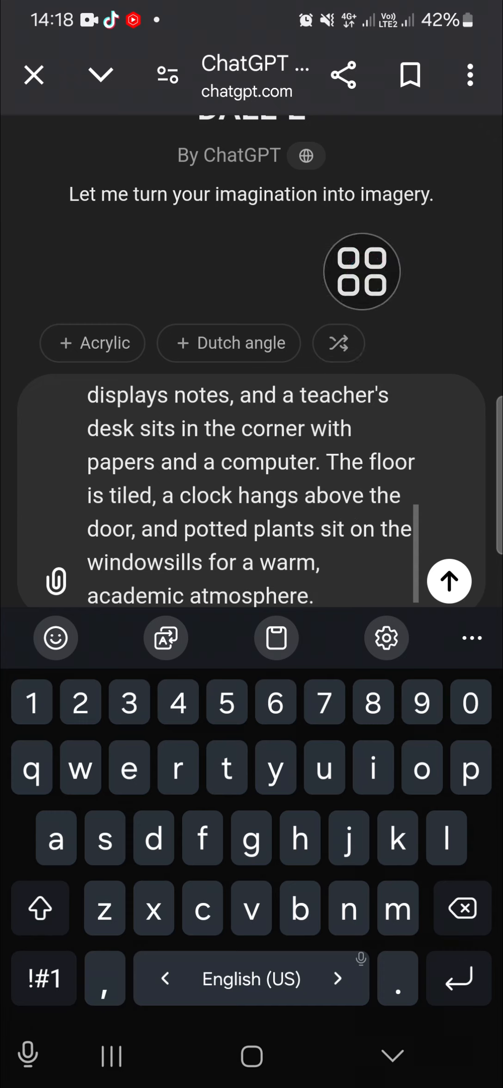
left_click(40, 909)
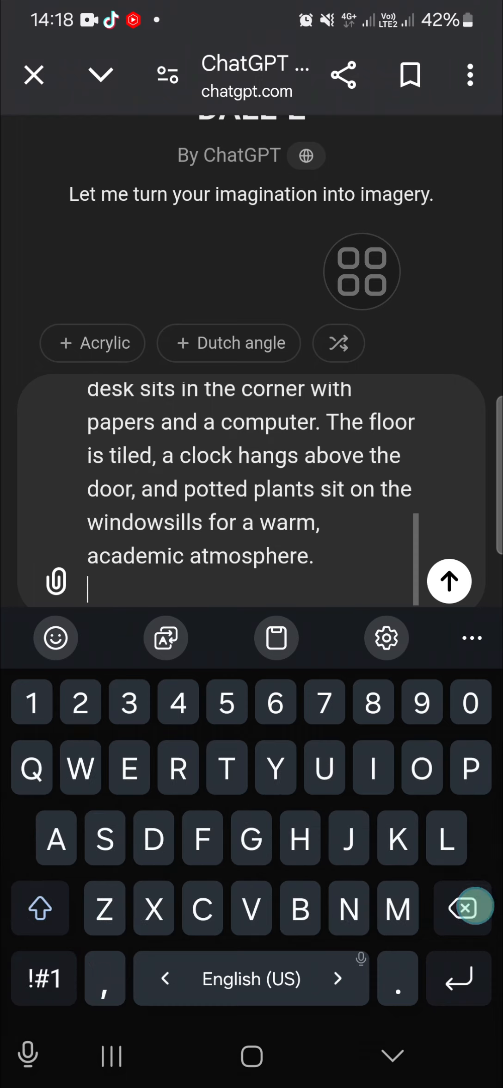
type("Make it")
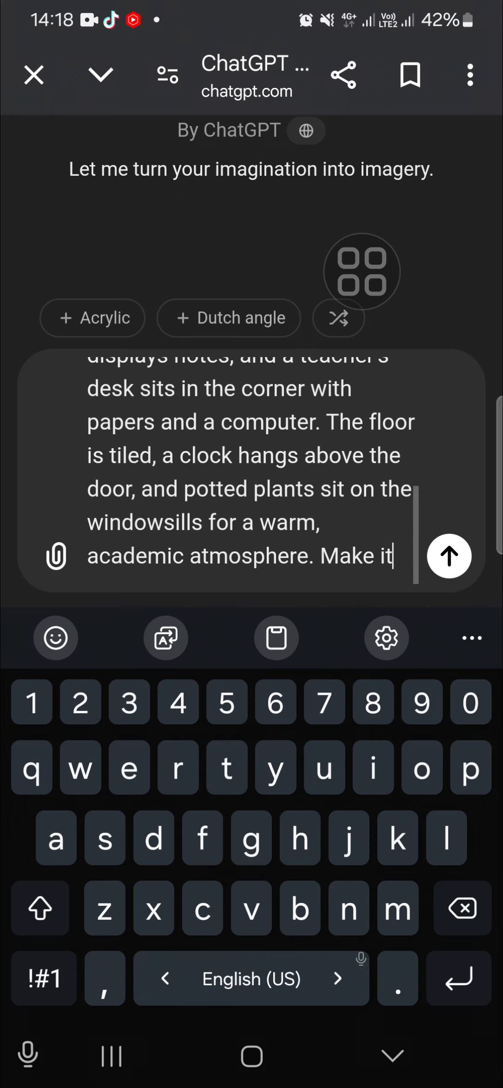
type("in")
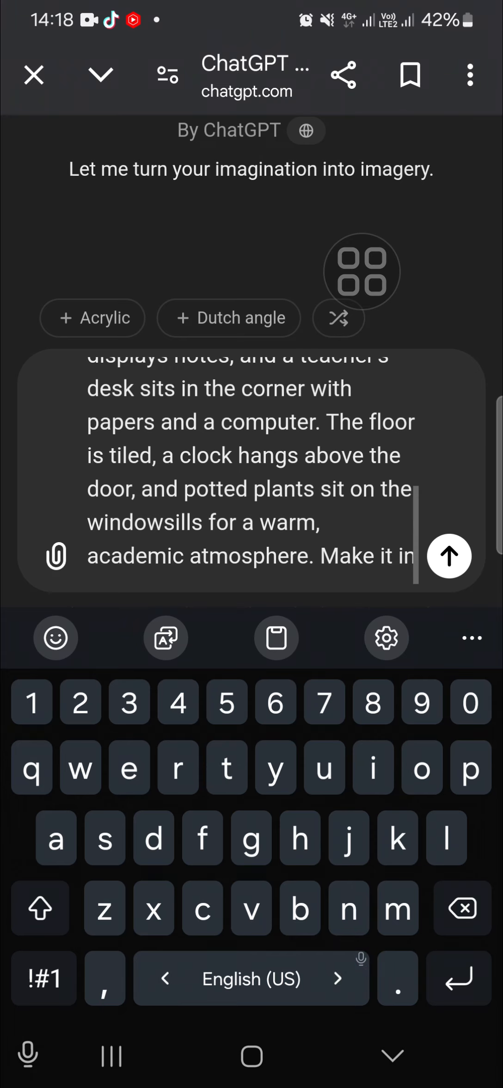
type("16:9")
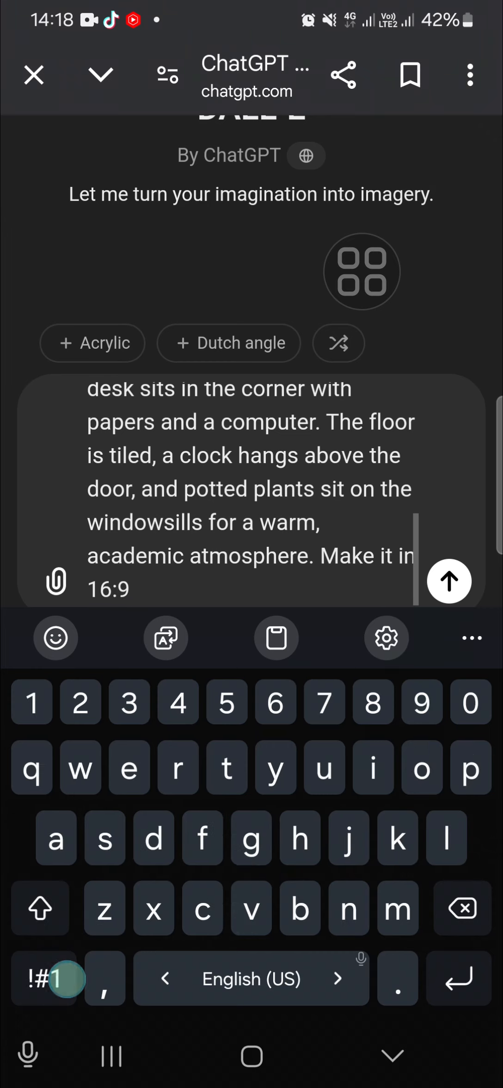
type("ratio")
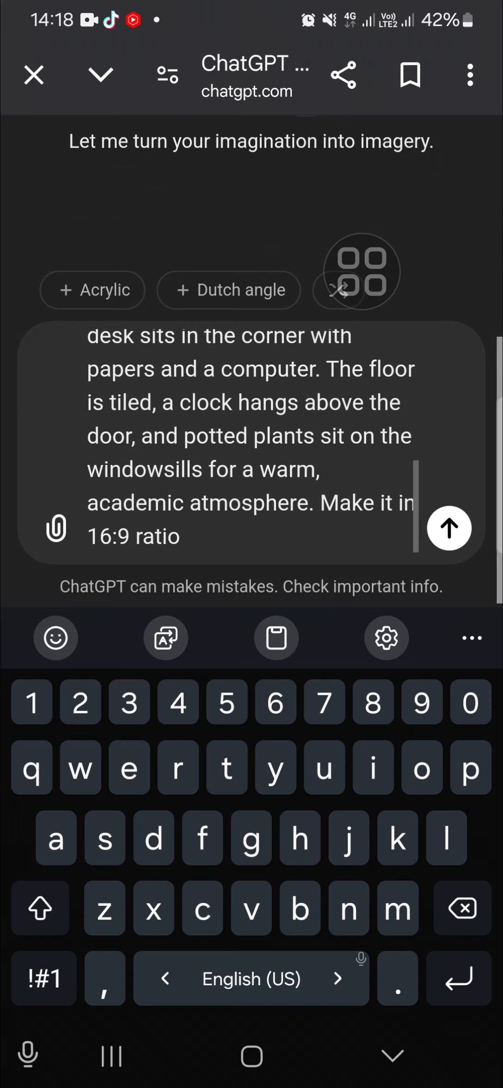
- Send the 16:9 classroom prompt and wait for DALL·E's two images
left_click(450, 529)
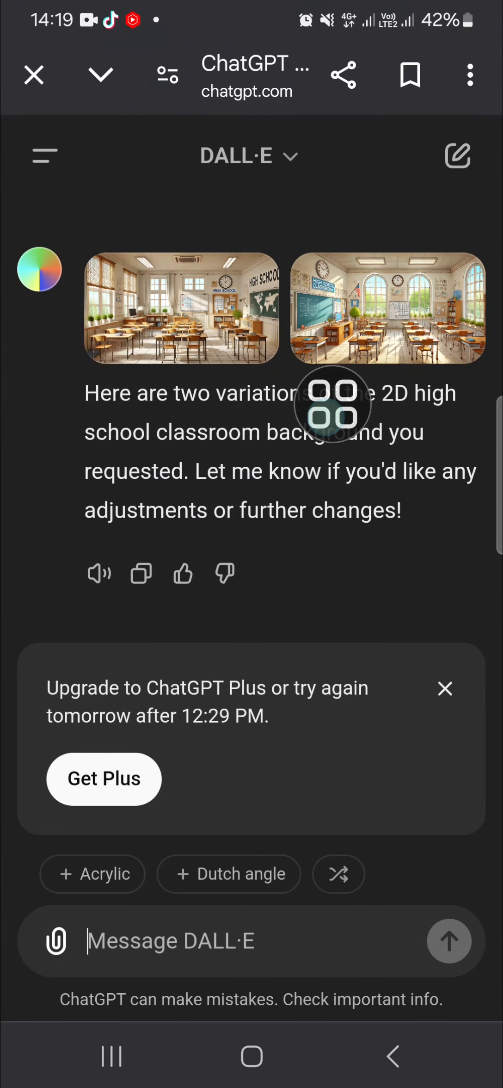
- Open the first classroom image, with the HIGH SCHOOL sign and world map, full-screen
left_click(182, 306)
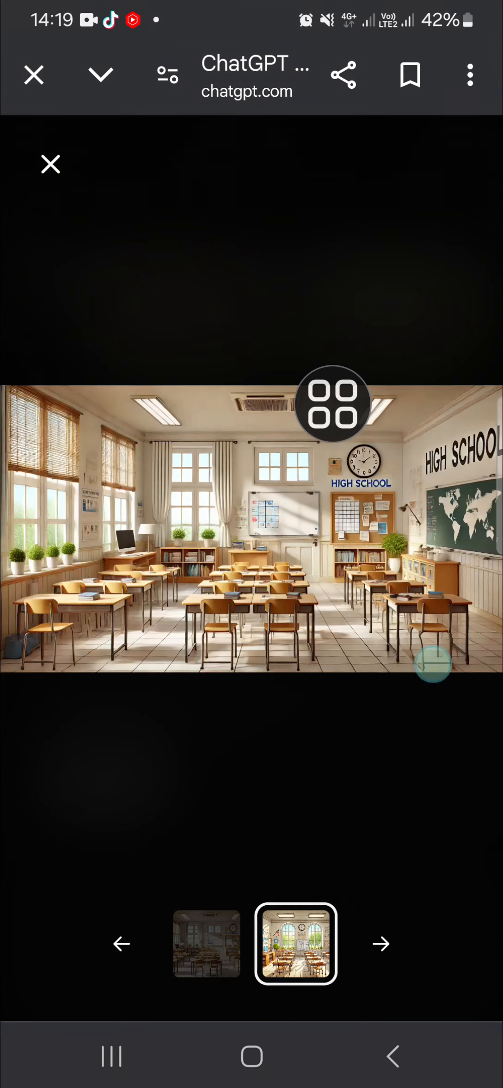
left_click(122, 943)
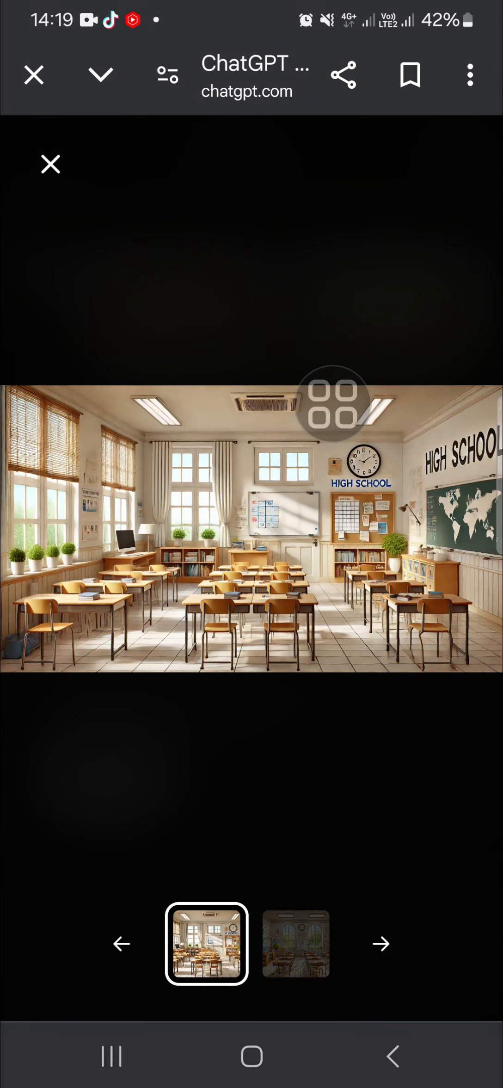